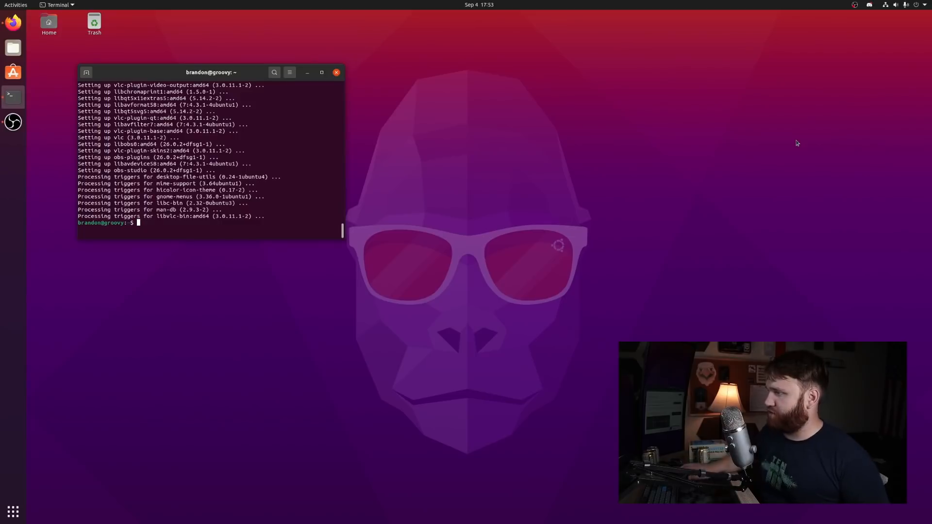
# Enable the universe repository and refresh the package lists with sudo apt update
pyautogui.moveTo(210, 72); pyautogui.dragTo(201, 249)
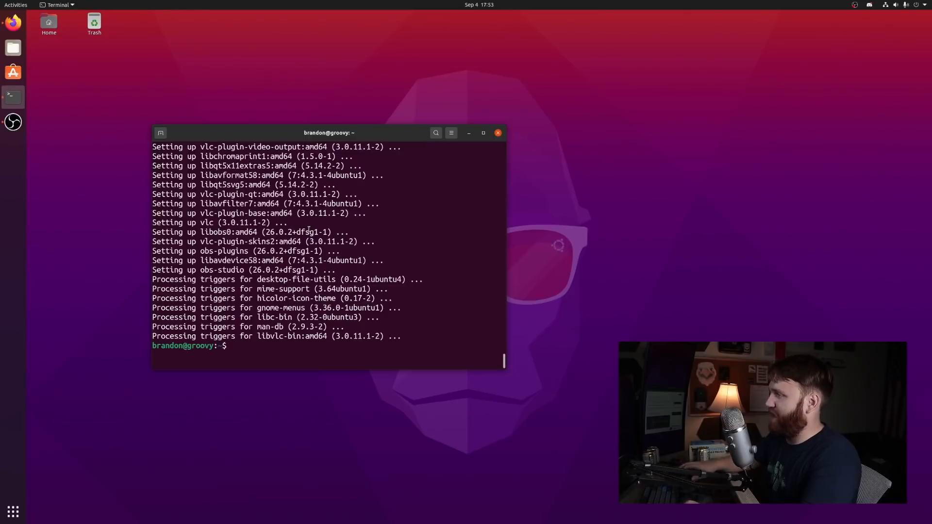
pyautogui.moveTo(329, 133); pyautogui.dragTo(286, 119)
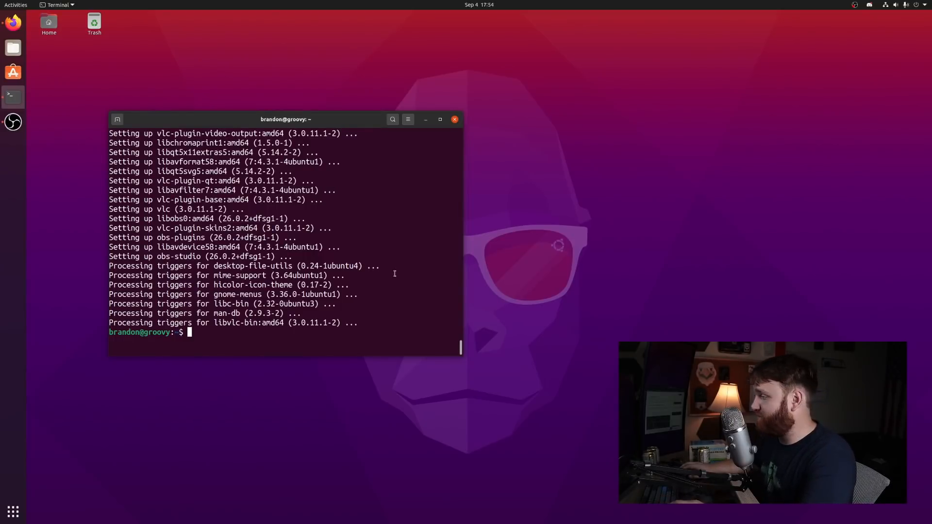
pyautogui.write('sudo add-apt-repository universe')
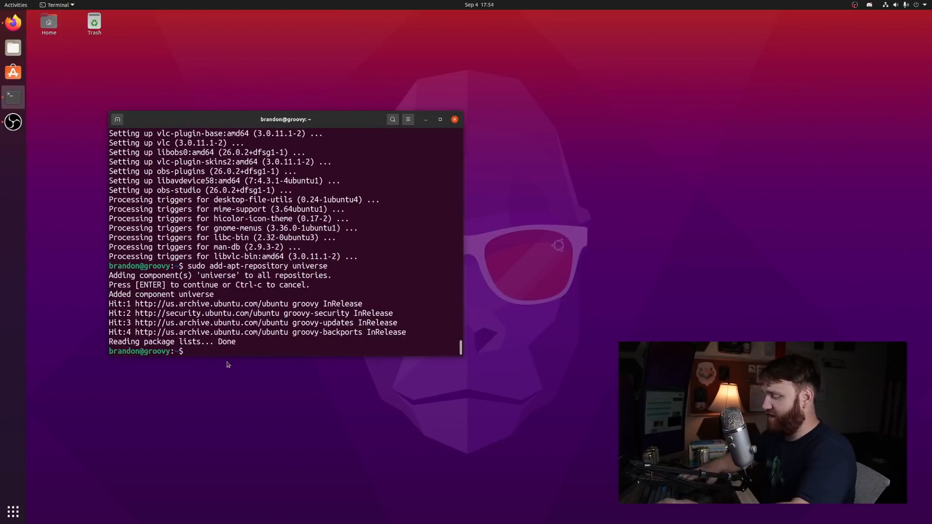
pyautogui.write('sudo apt update')
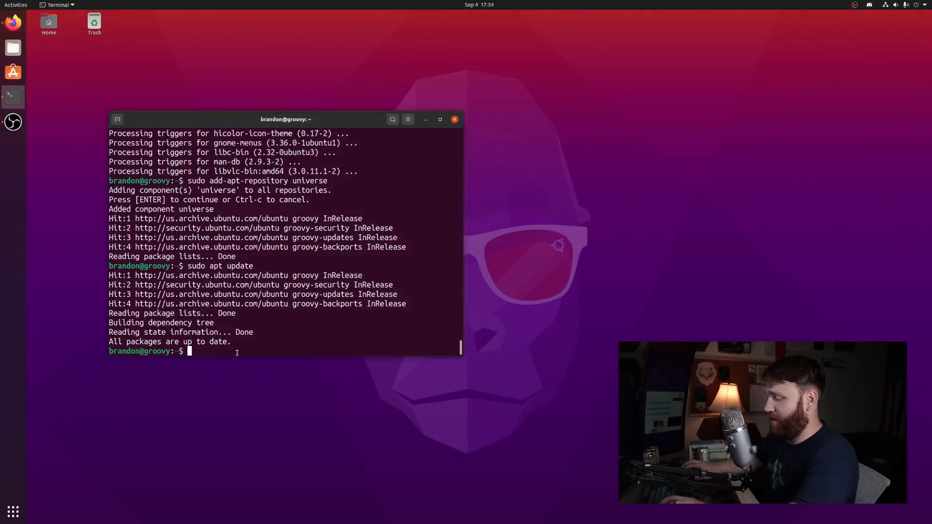
# Install Synaptic with sudo apt install synaptic
pyautogui.write('sudo apt install synaptic')
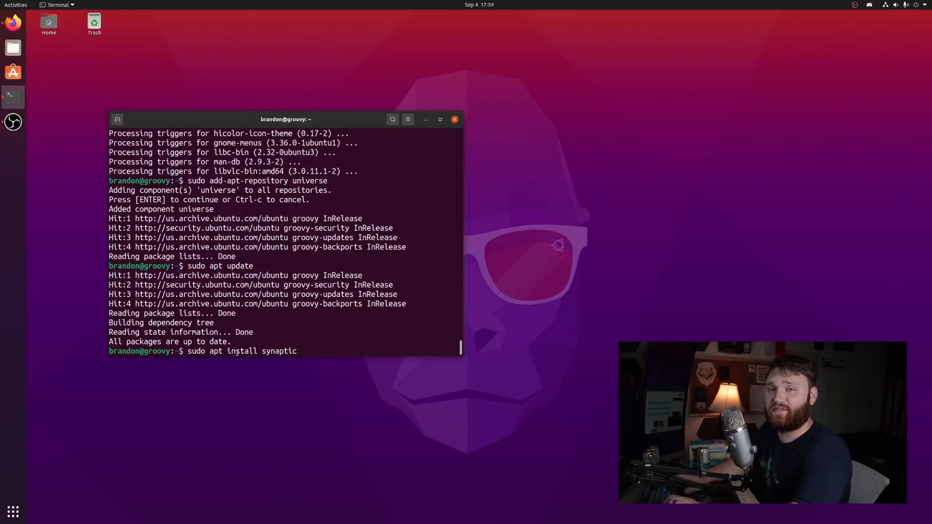
pyautogui.press('Return')
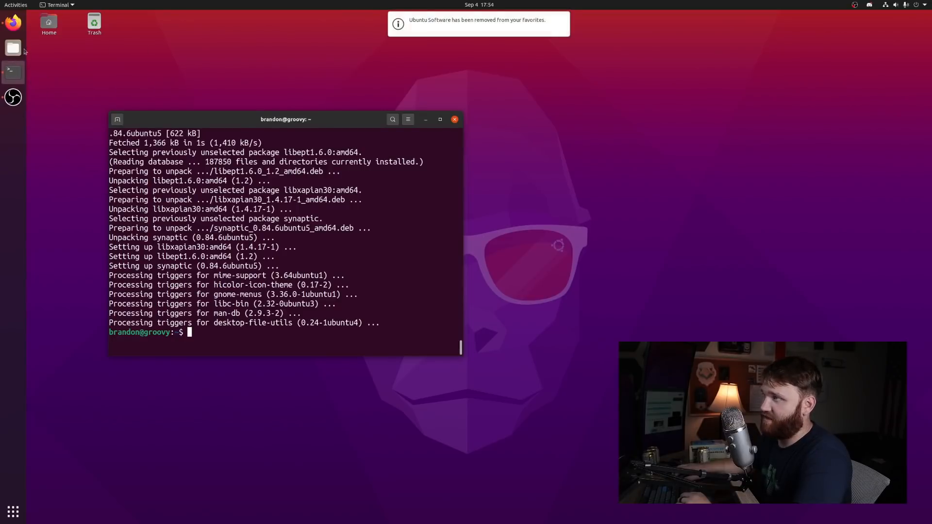
# Launch Synaptic and authenticate to run it with administrator rights
pyautogui.click(15, 5)
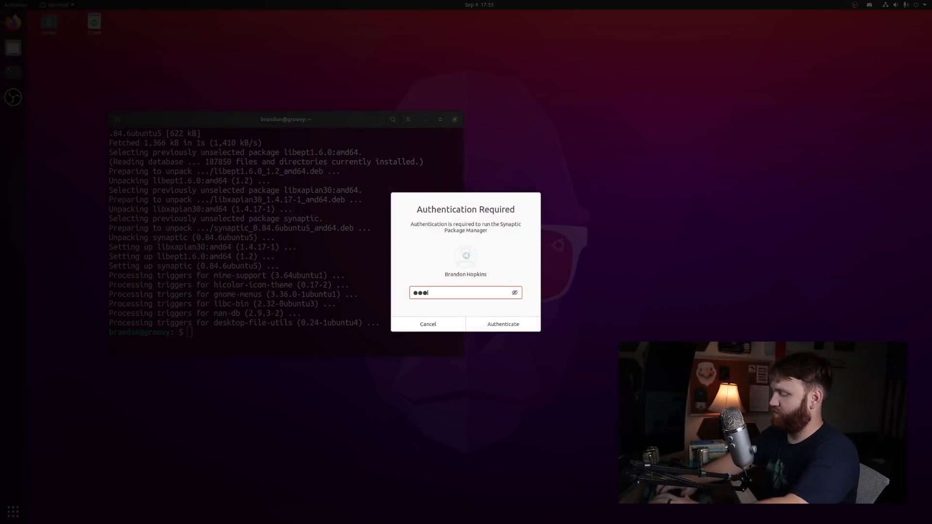
pyautogui.click(502, 324)
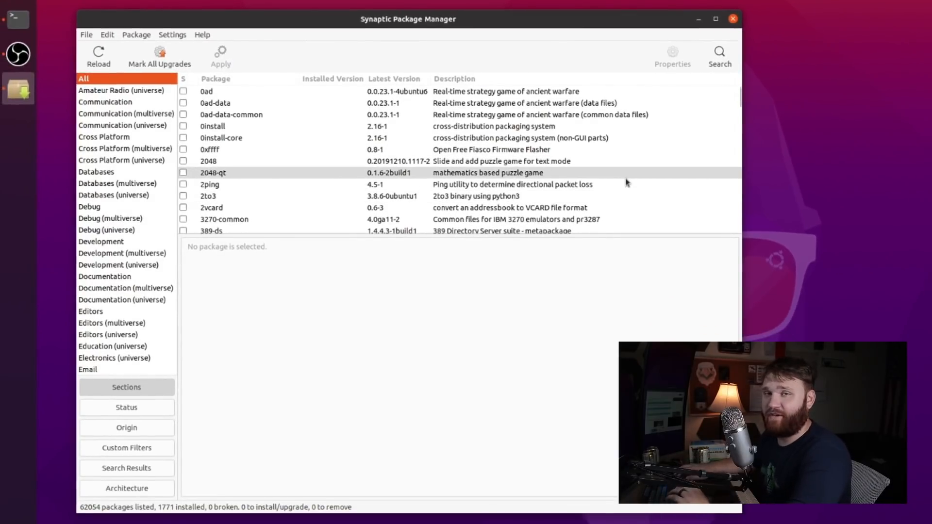
# Search the package list for gimp
pyautogui.click(719, 51)
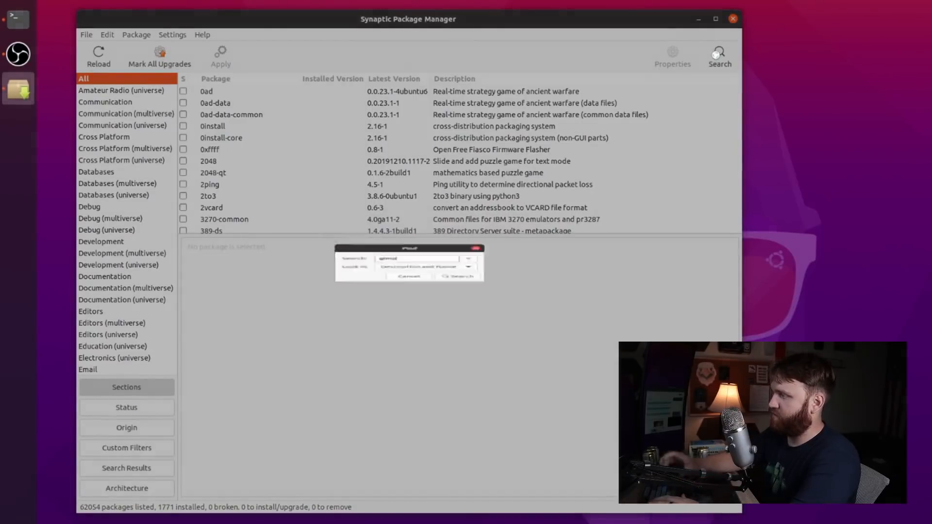
pyautogui.click(458, 276)
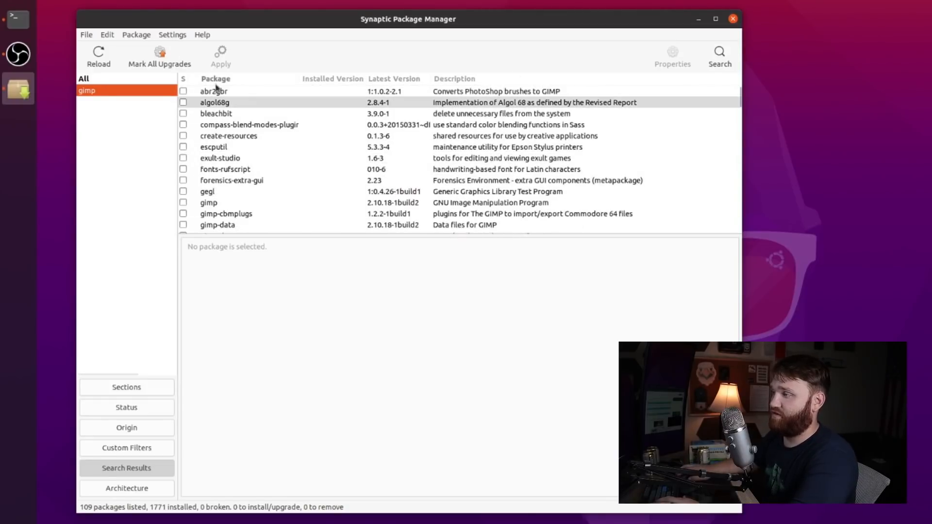
pyautogui.scroll(-3)
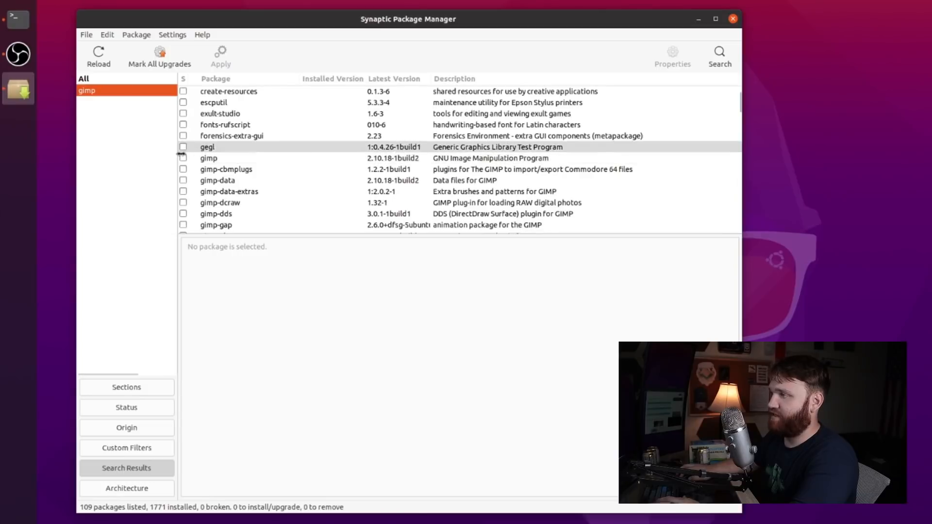
# Mark gimp for installation, accepting its required dependencies so 19 packages are queued
pyautogui.rightClick(207, 157)
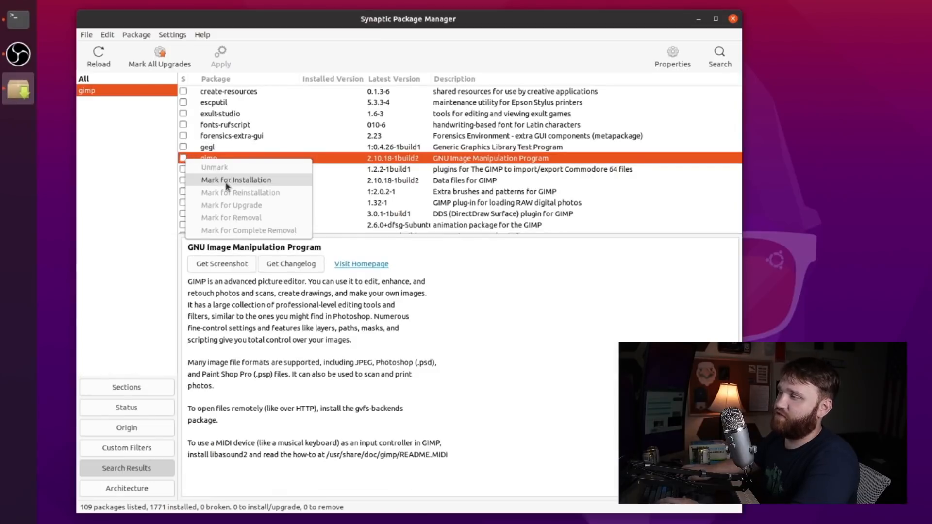
pyautogui.click(235, 180)
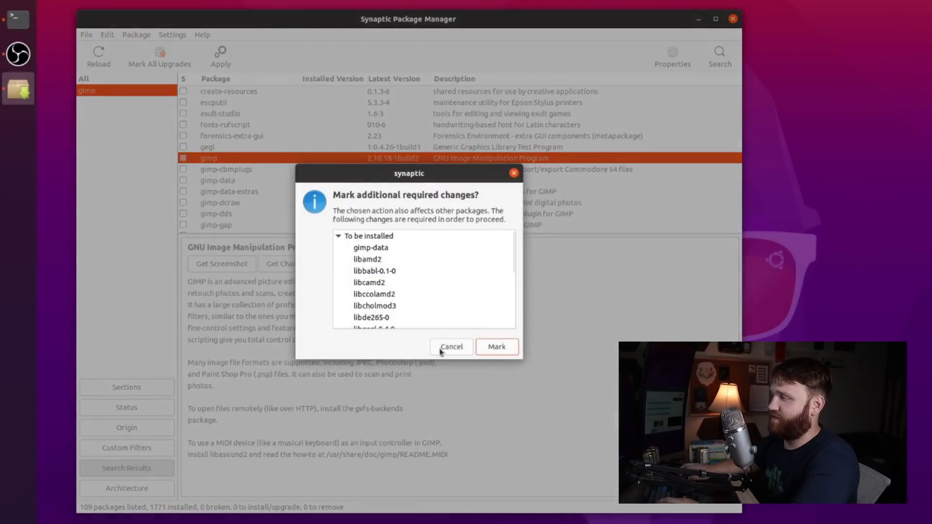
pyautogui.scroll(-3)
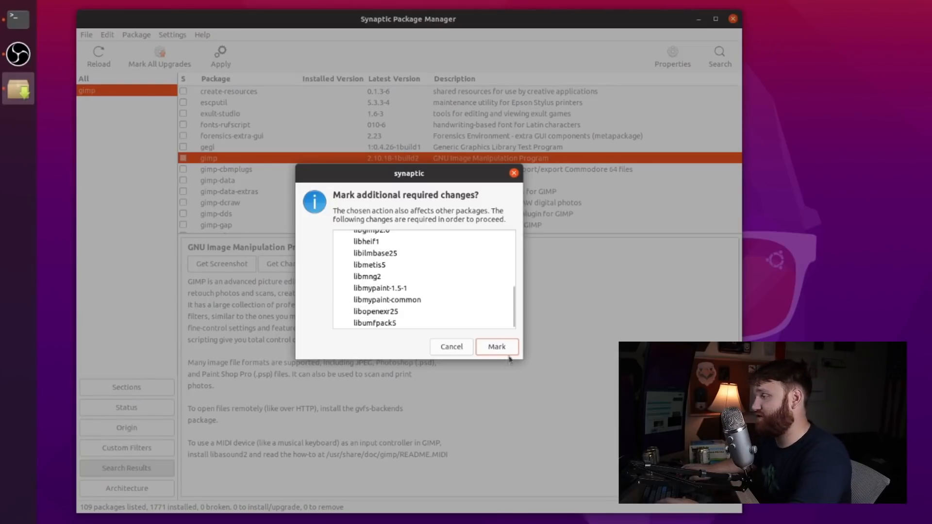
pyautogui.click(496, 346)
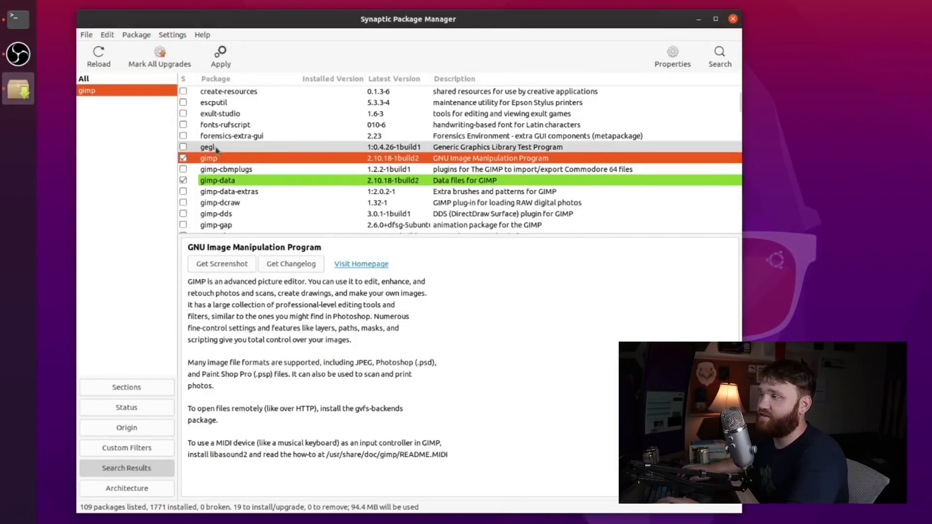
pyautogui.scroll(-3)
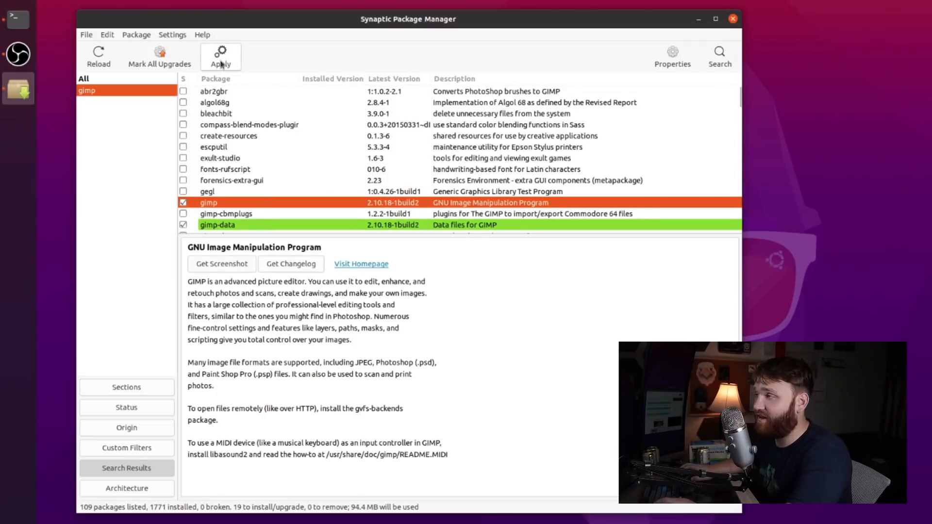
# Apply the marked changes, installing GIMP and its 19 packages, and dismiss the completion notice
pyautogui.click(221, 56)
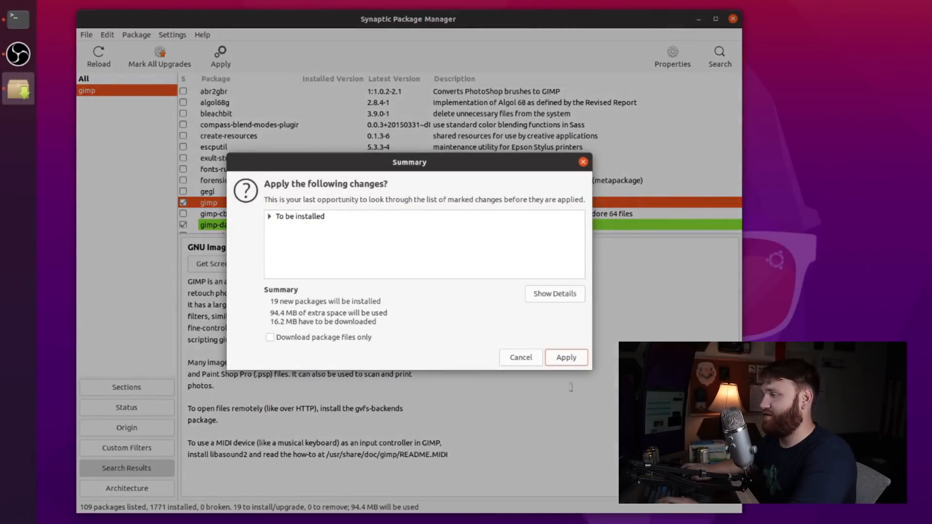
pyautogui.click(565, 357)
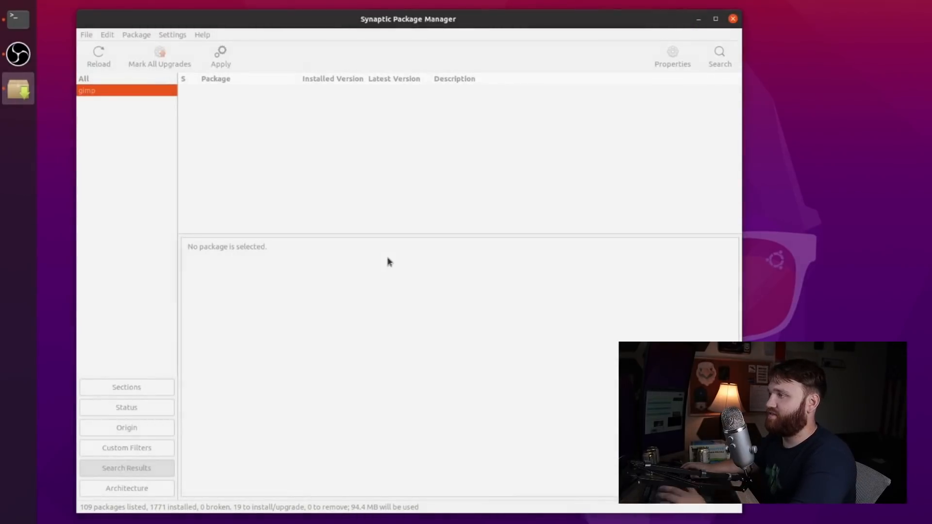
pyautogui.click(221, 54)
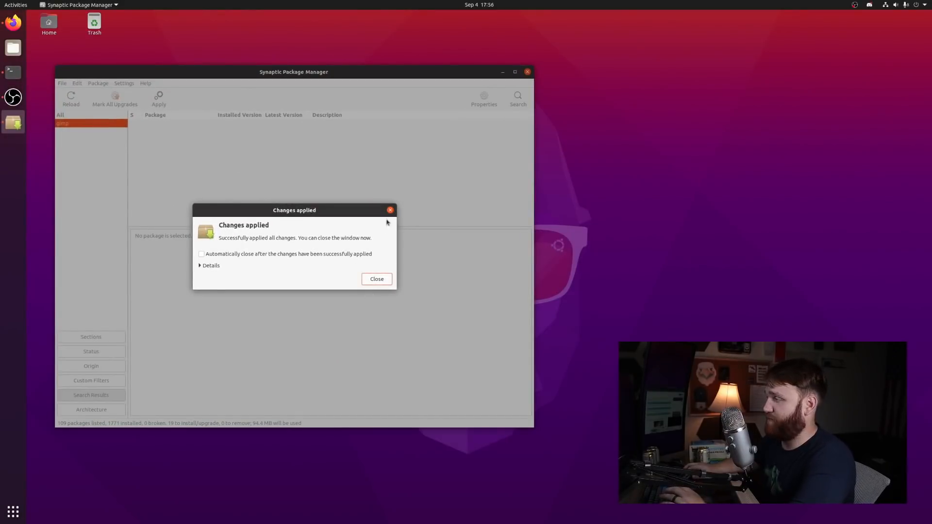
pyautogui.click(376, 279)
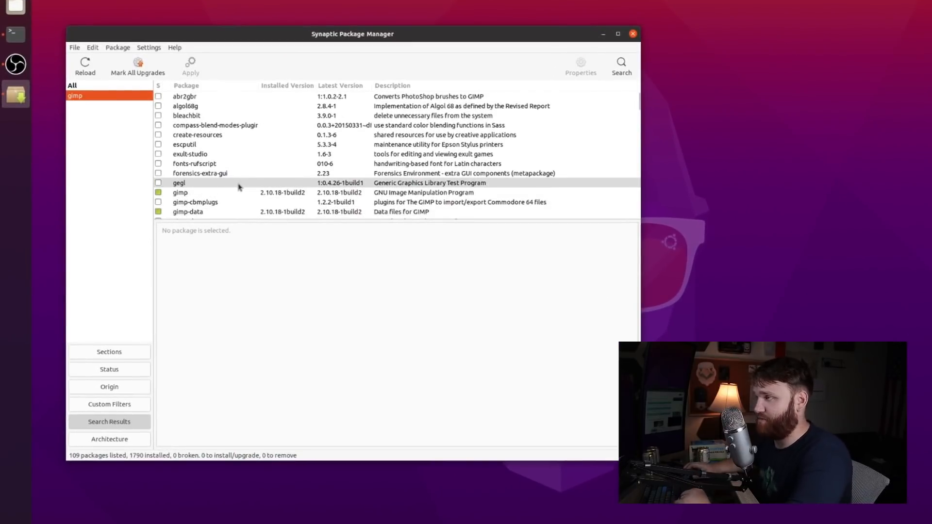
pyautogui.click(181, 192)
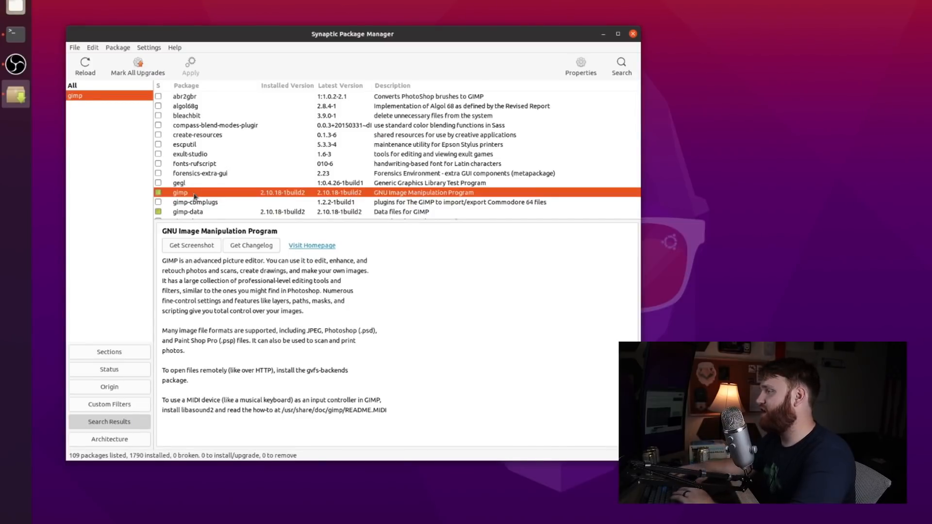
pyautogui.moveTo(197, 194)
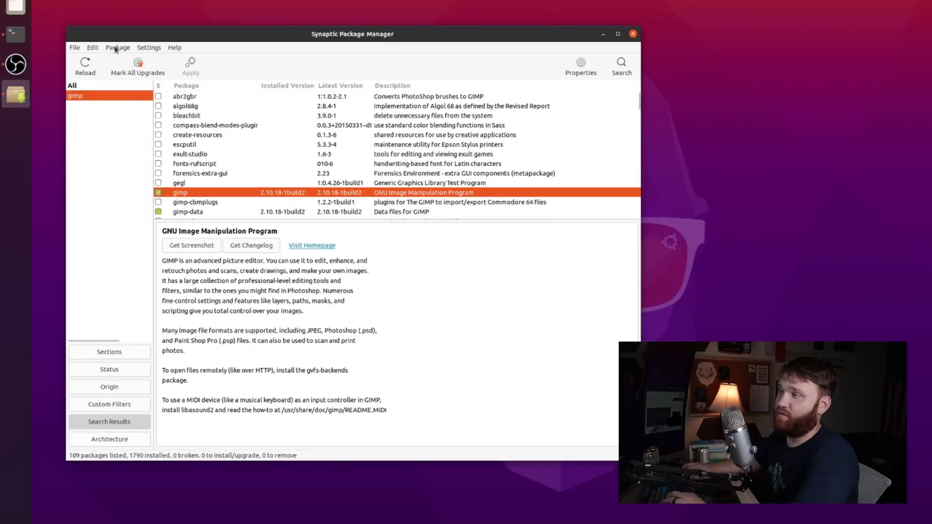
pyautogui.click(85, 66)
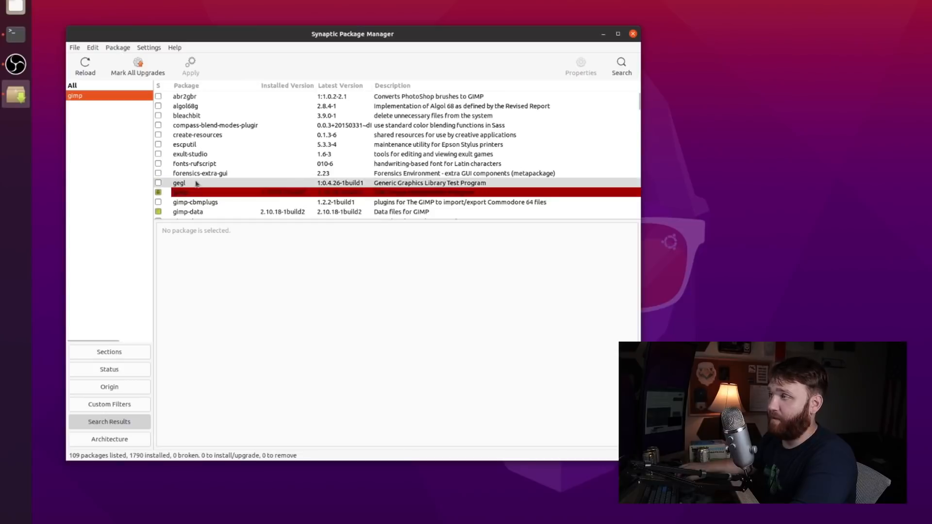
pyautogui.click(198, 192)
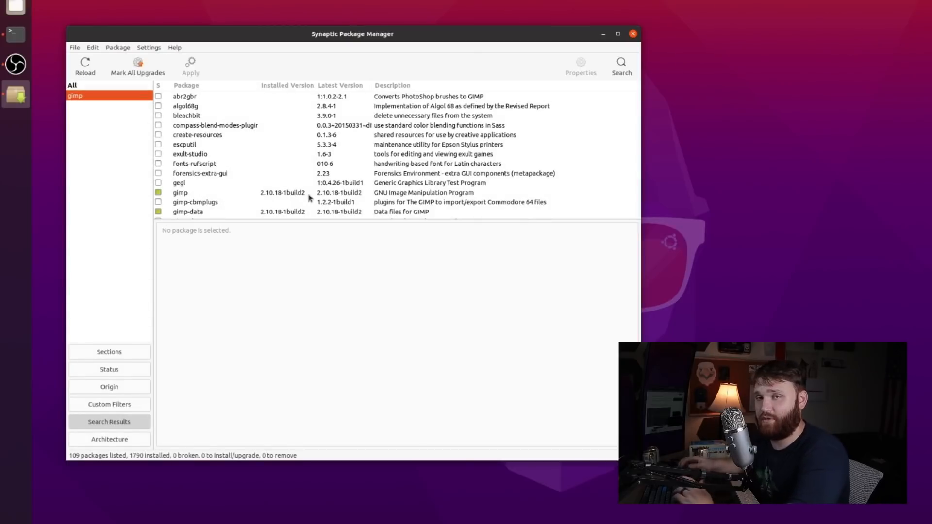
pyautogui.moveTo(305, 339)
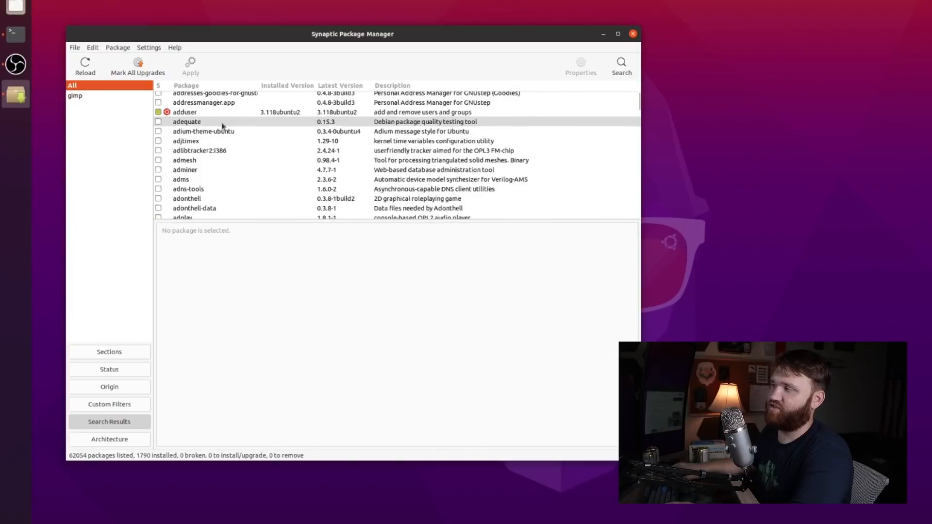
# Scroll through the full list of all 62,054 packages
pyautogui.scroll(-3)
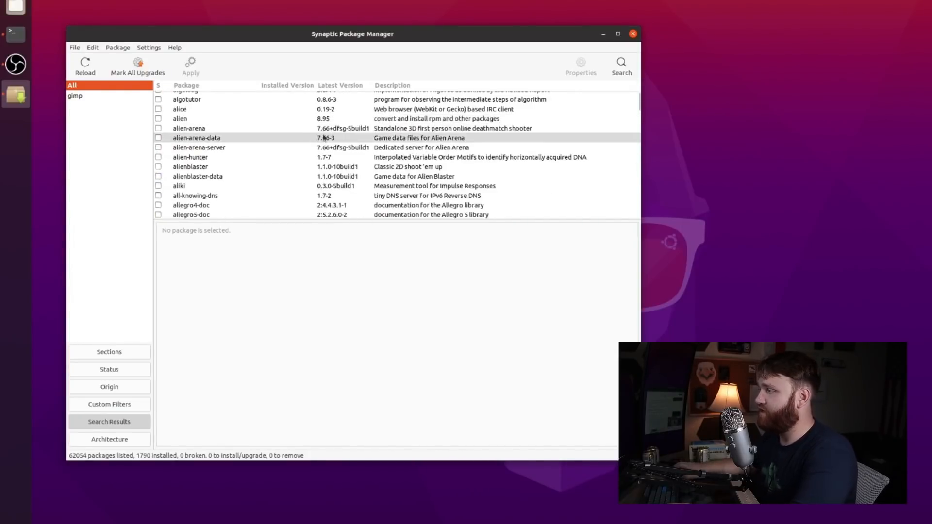
pyautogui.scroll(-3)
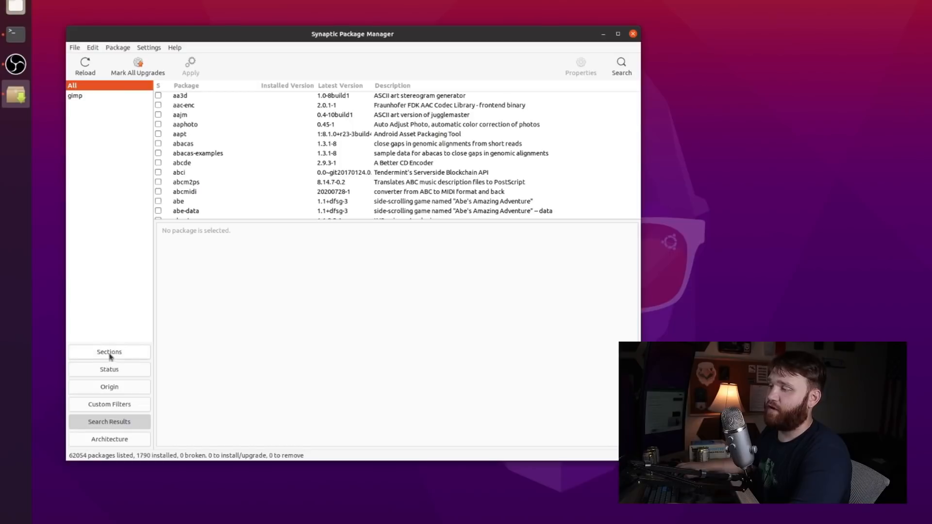
# Group packages by section and list the 152 packages in Communication (universe)
pyautogui.click(108, 352)
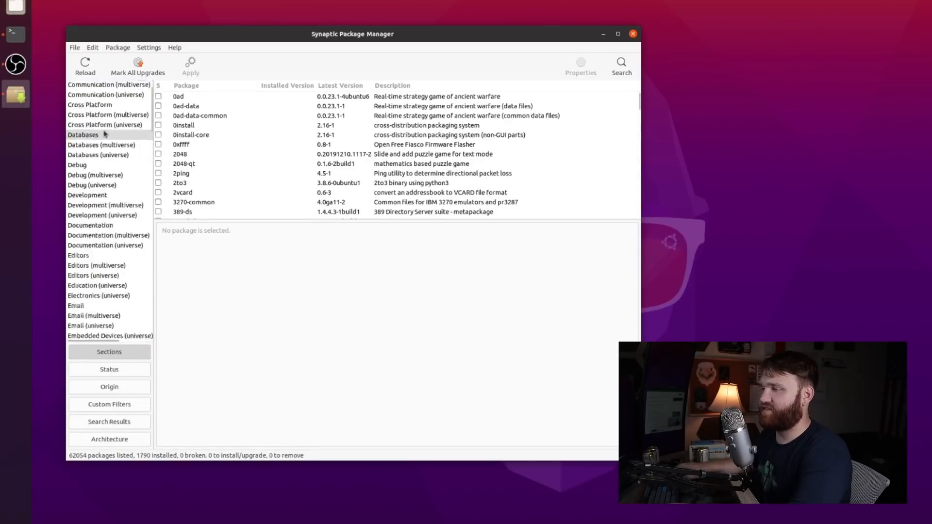
pyautogui.scroll(-3)
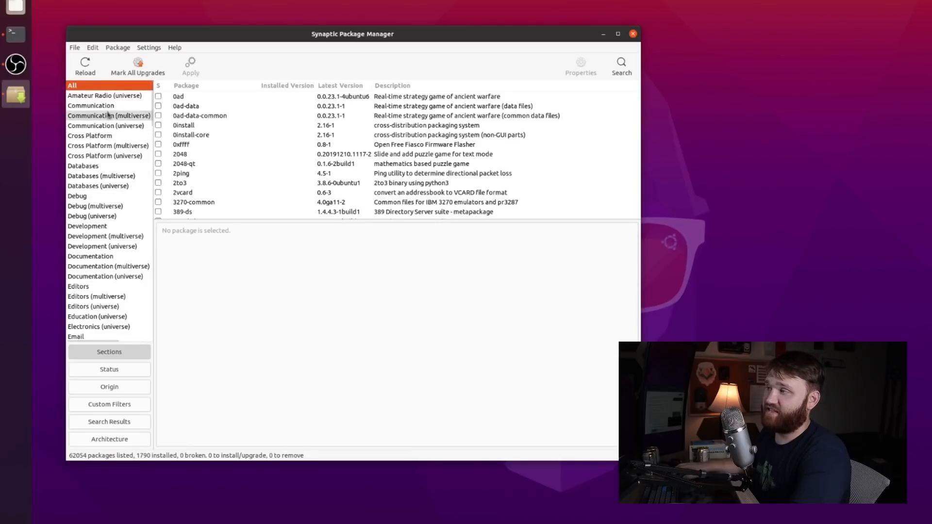
pyautogui.click(89, 105)
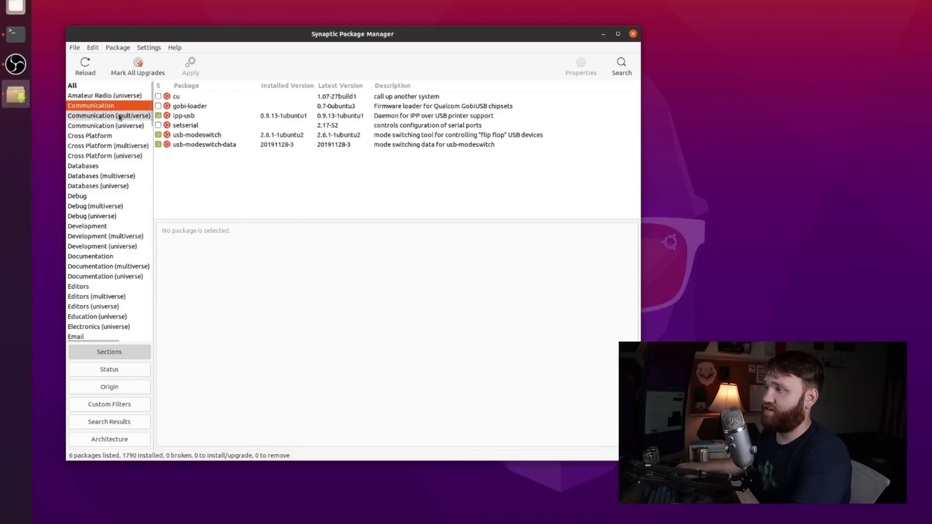
pyautogui.click(105, 125)
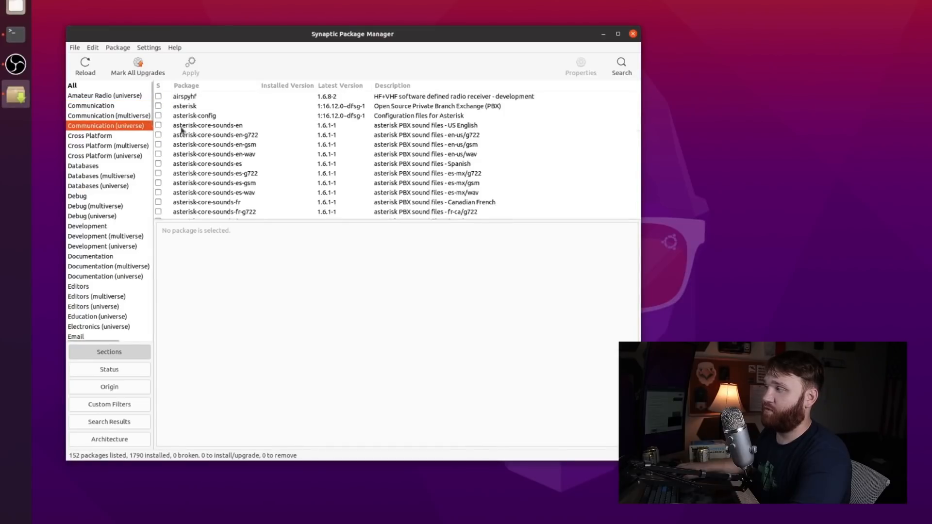
pyautogui.scroll(-3)
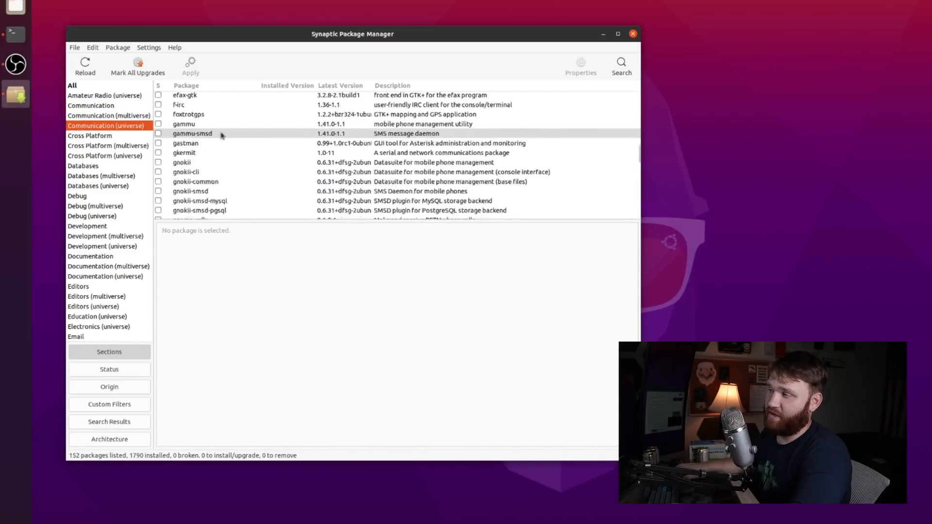
pyautogui.scroll(-3)
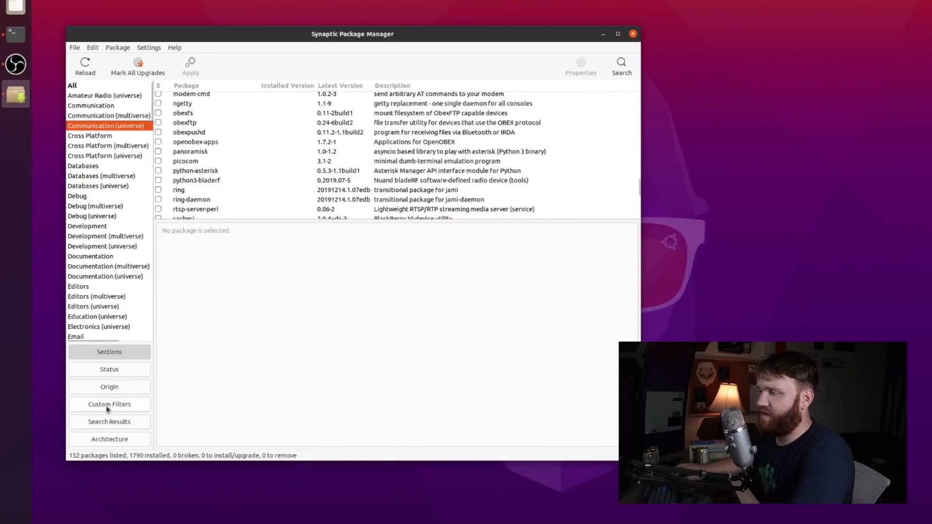
# Group by status and browse Installed, Installed (manual) and Not Installed packages
pyautogui.click(109, 369)
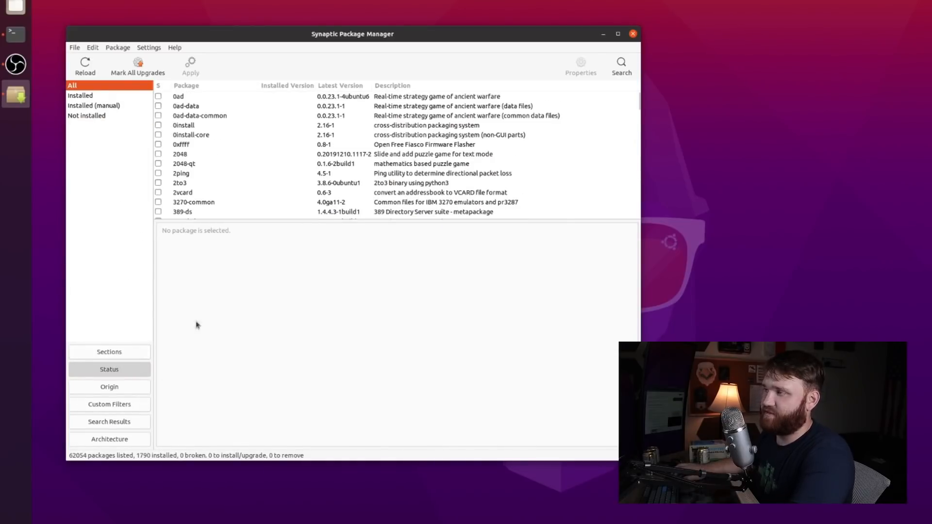
pyautogui.click(80, 95)
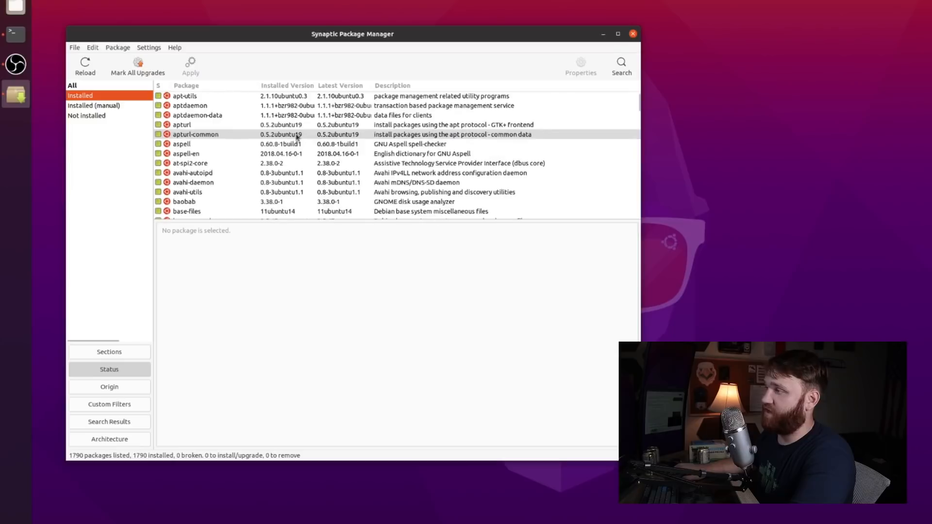
pyautogui.scroll(-3)
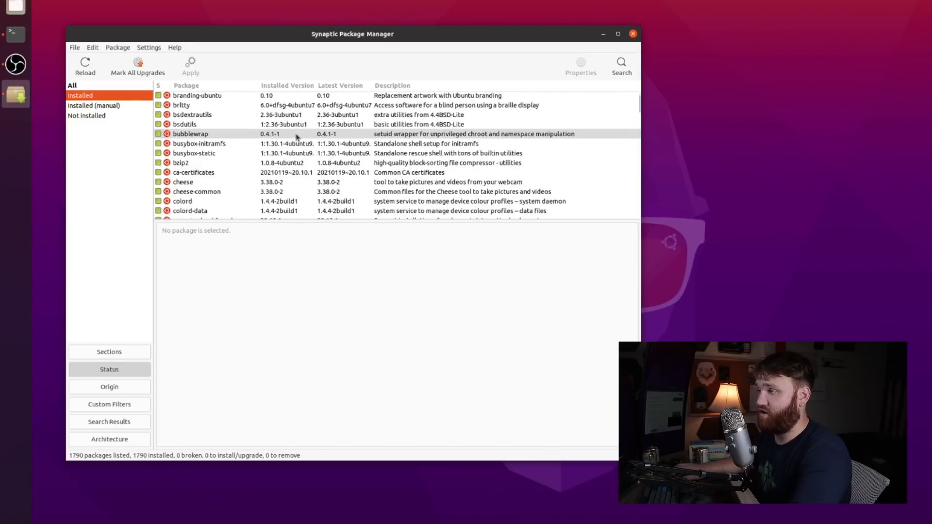
pyautogui.click(93, 105)
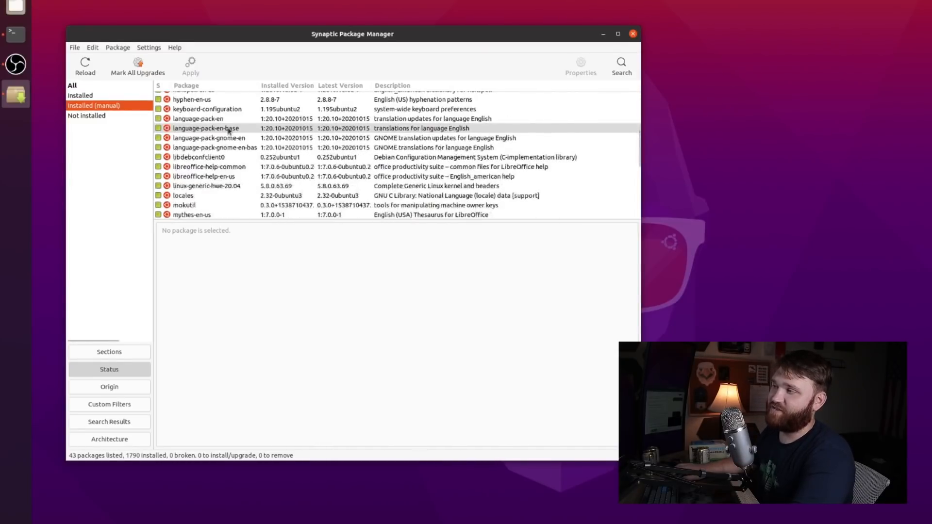
pyautogui.click(86, 117)
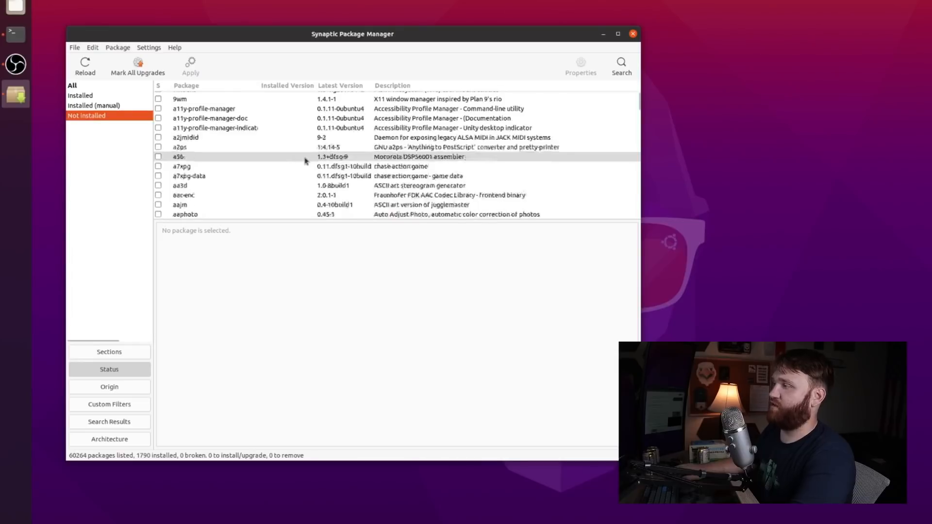
pyautogui.scroll(-3)
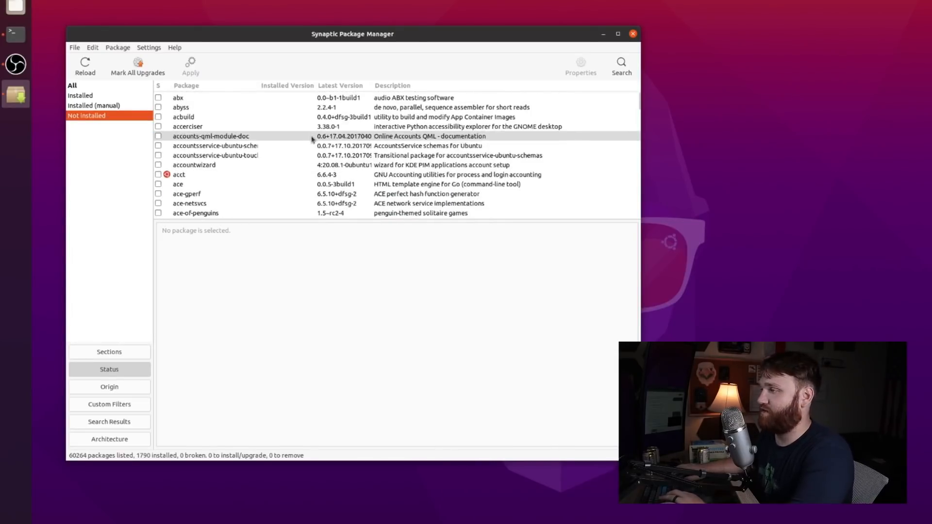
pyautogui.scroll(-3)
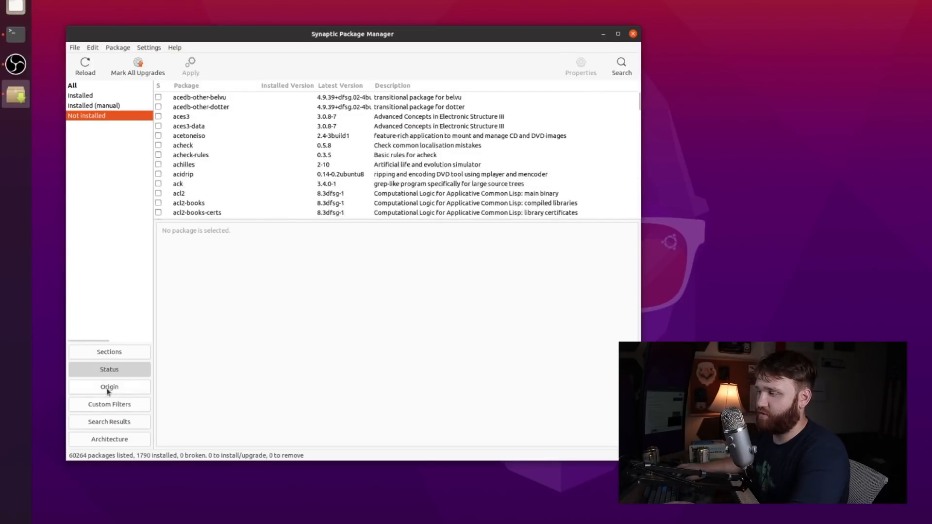
# Group by origin and list Local/main, then the 442 groovy-updates/restricted packages
pyautogui.click(109, 386)
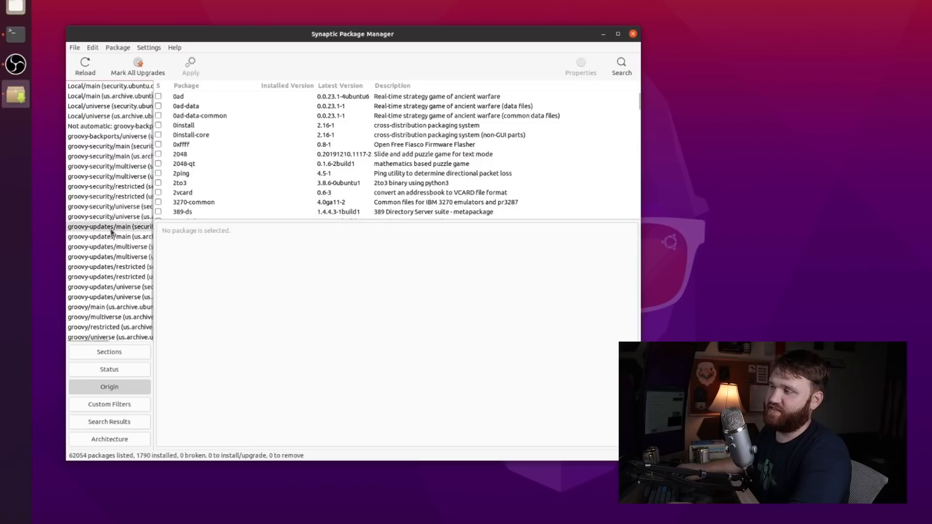
pyautogui.click(112, 106)
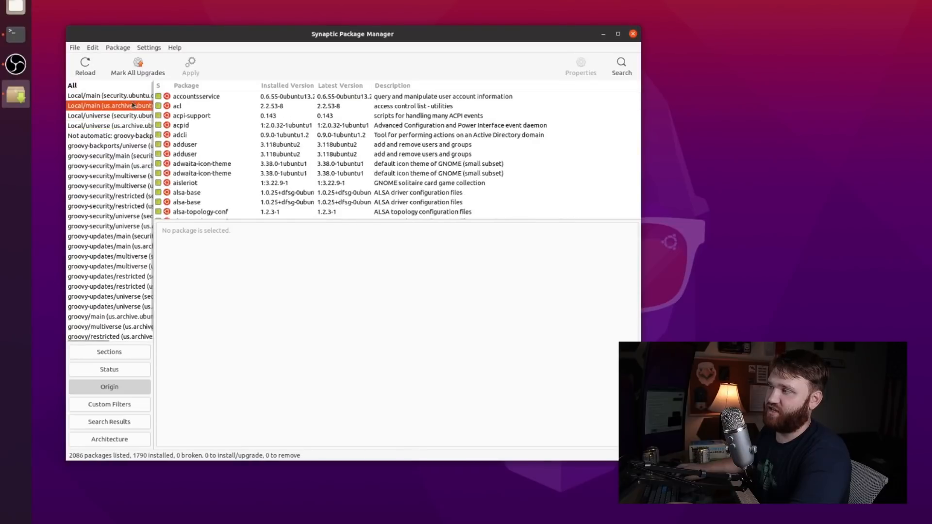
pyautogui.click(109, 285)
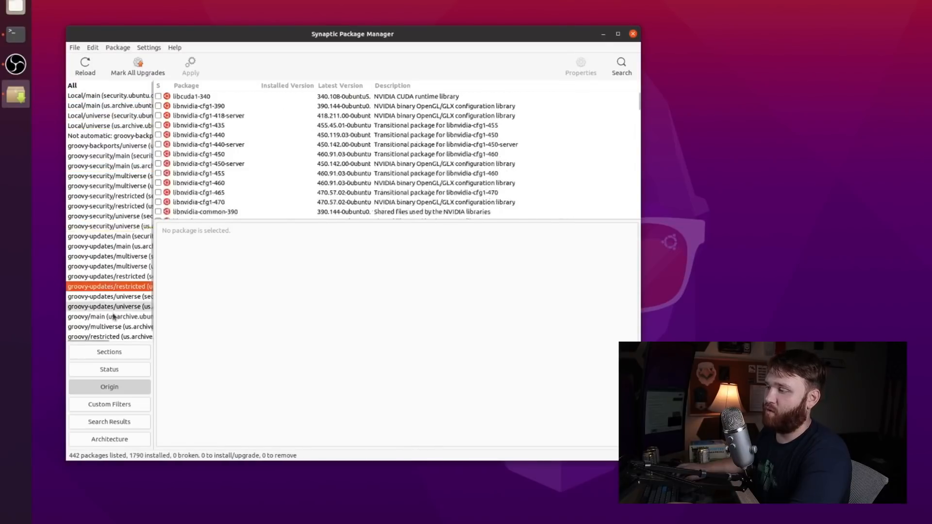
# Show the Upgradable (upstream) custom filter, which lists 0 packages
pyautogui.click(108, 404)
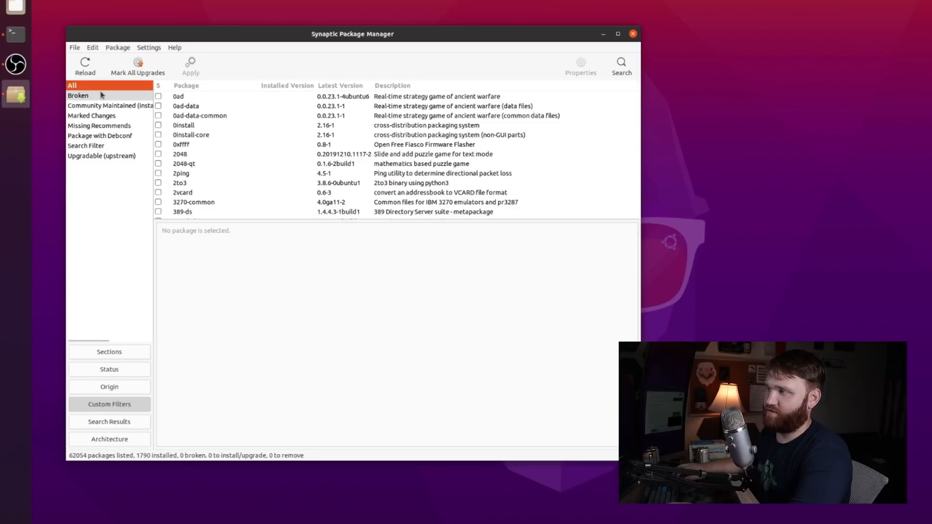
pyautogui.moveTo(86, 145)
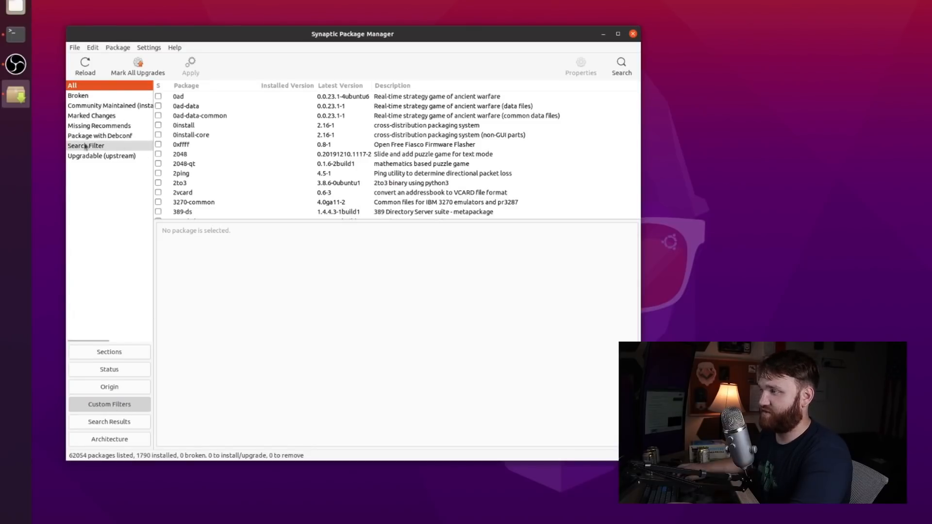
pyautogui.click(101, 155)
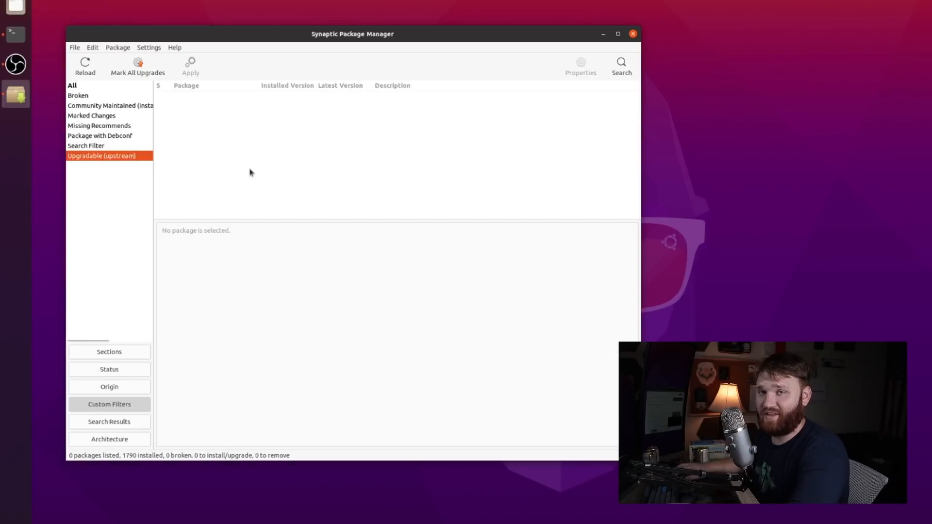
pyautogui.moveTo(95, 432)
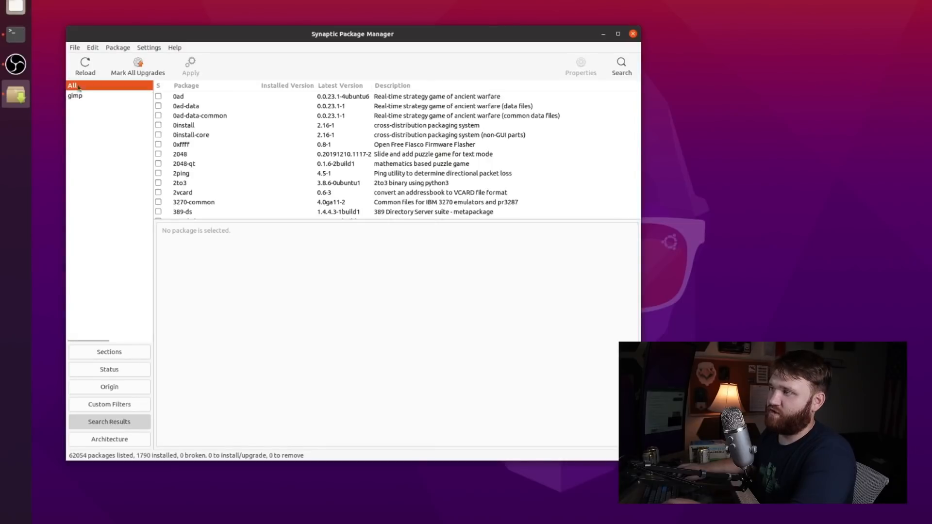
# Select gimp from the search results and open its properties, showing version 2.10.18-1build2 installed
pyautogui.click(75, 95)
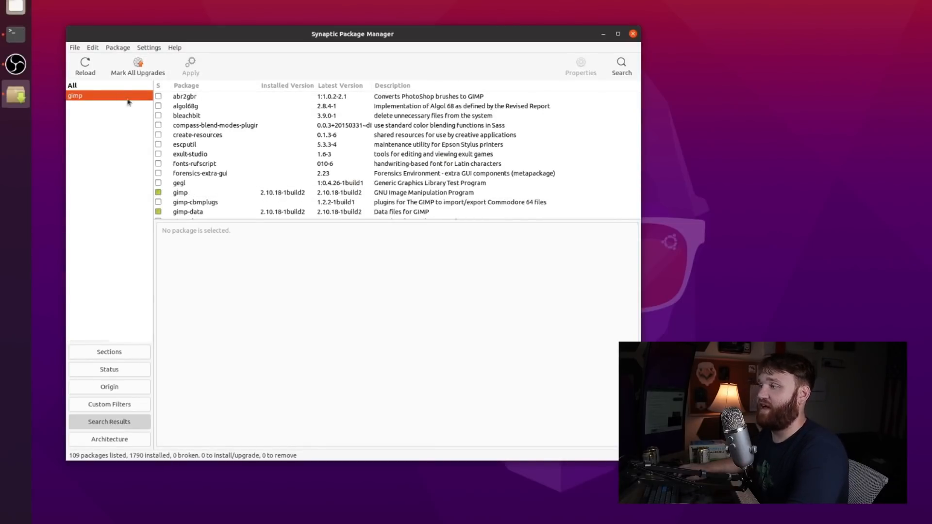
pyautogui.click(181, 192)
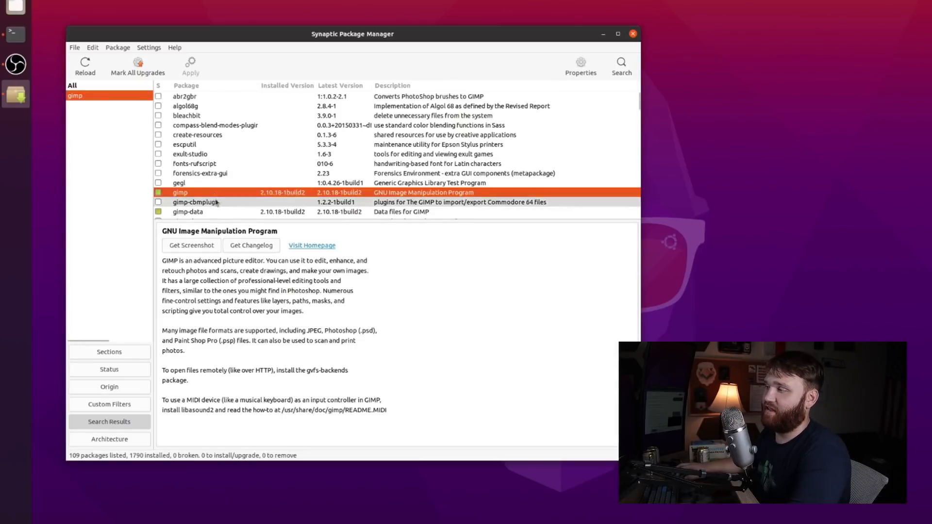
pyautogui.click(117, 46)
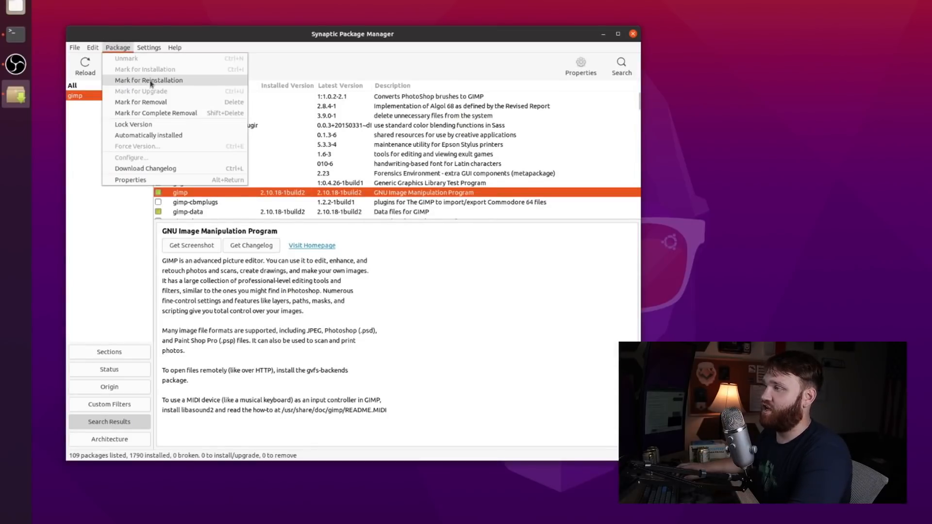
pyautogui.moveTo(160, 101)
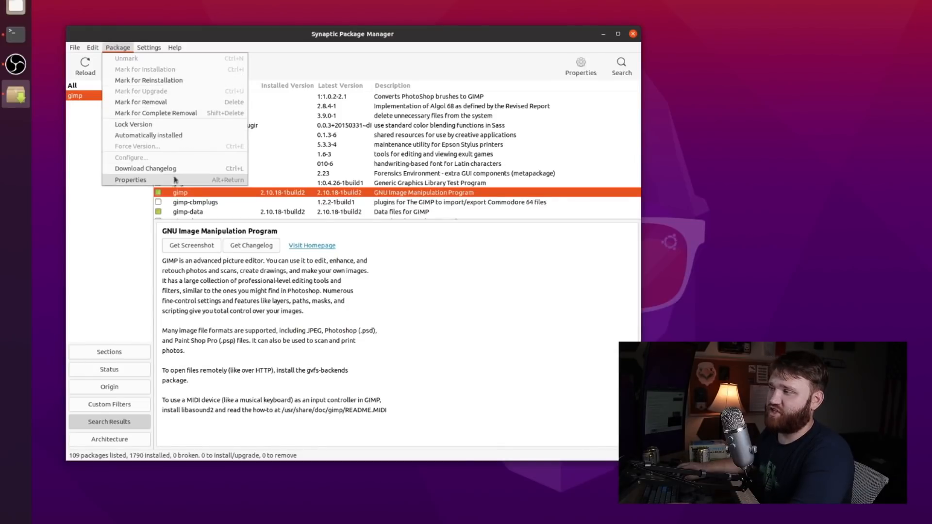
pyautogui.click(130, 180)
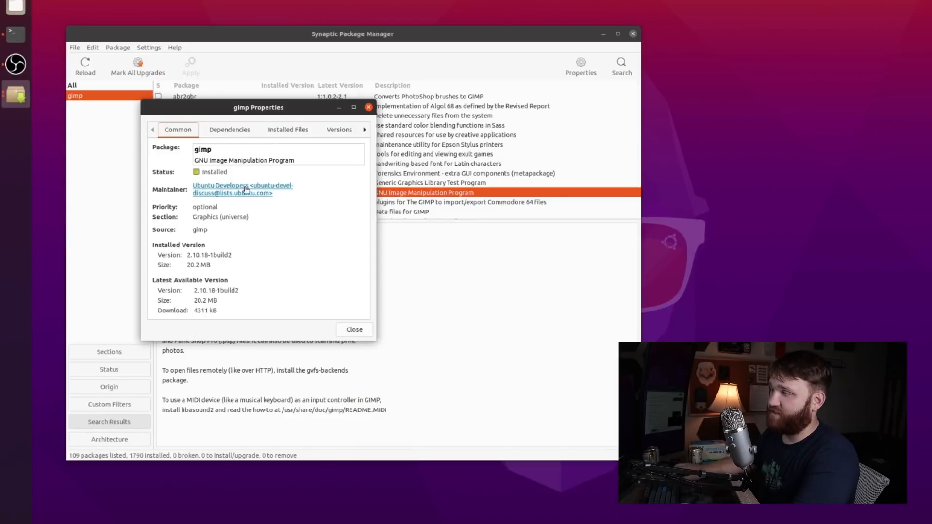
# Review gimp's Dependencies, Installed Files and Versions, then close the properties window
pyautogui.click(229, 130)
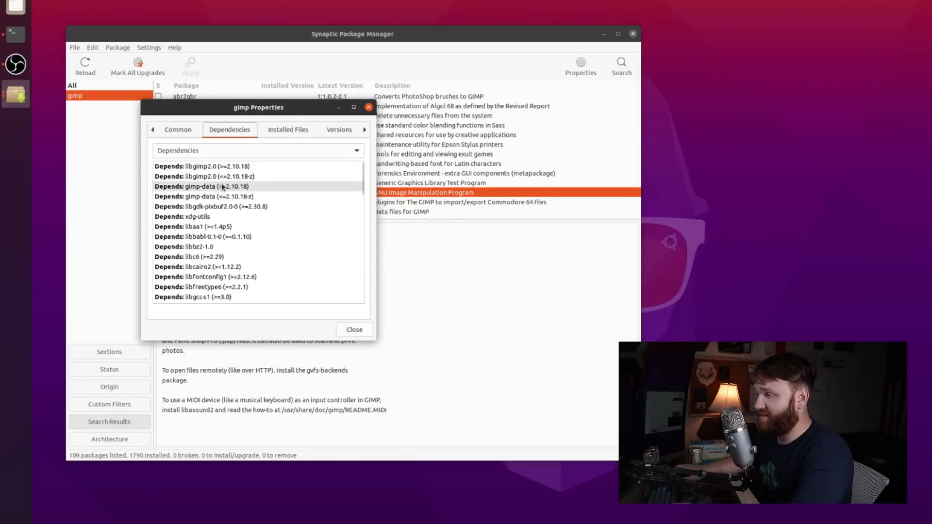
pyautogui.scroll(-3)
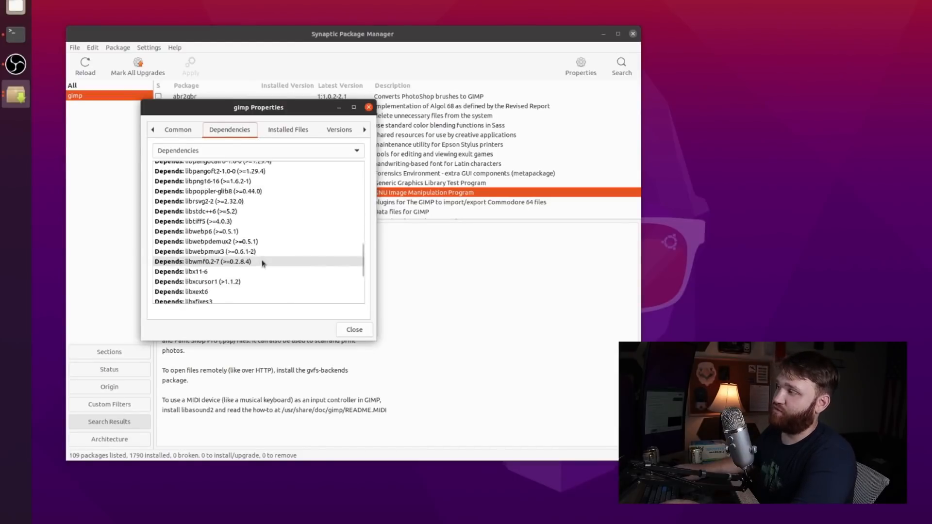
pyautogui.click(288, 130)
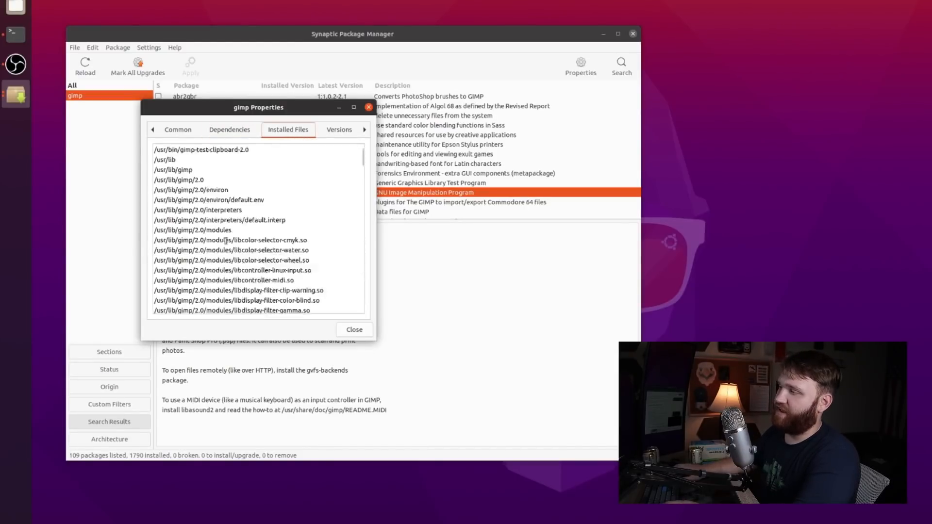
pyautogui.scroll(-3)
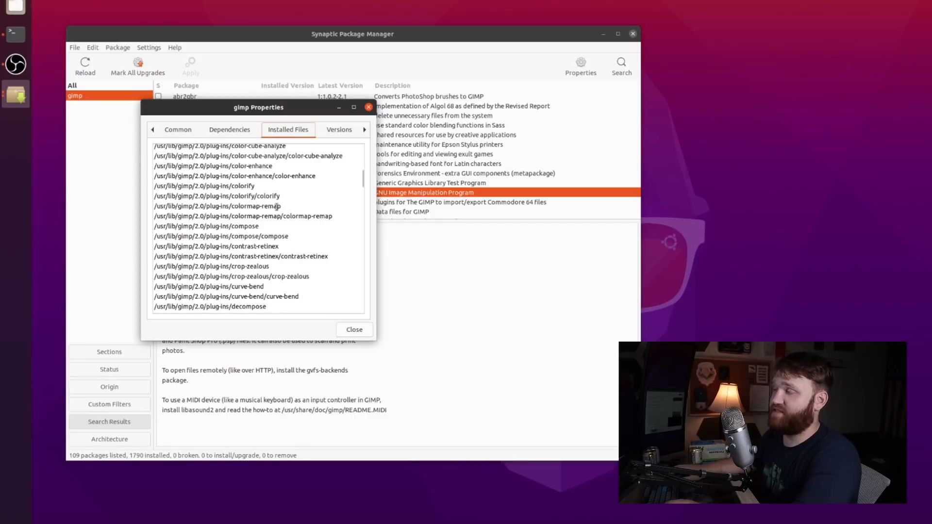
pyautogui.click(339, 130)
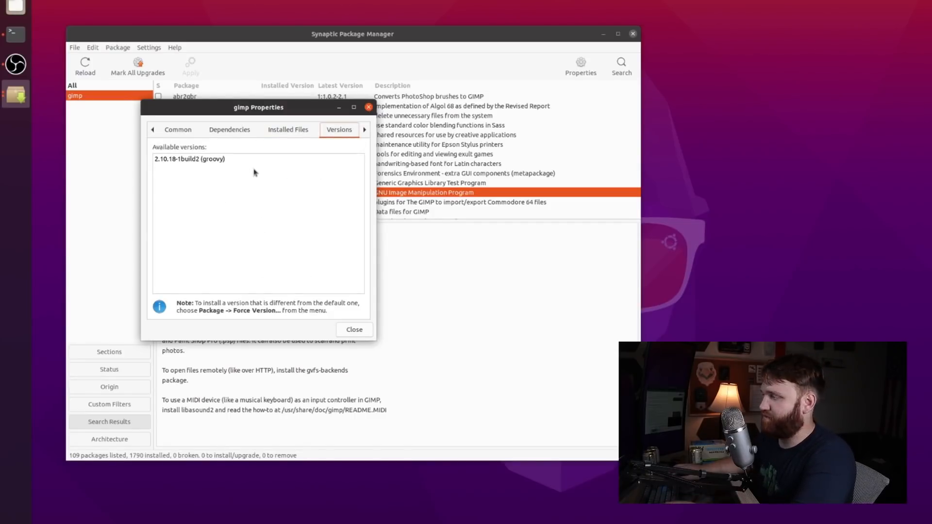
pyautogui.click(354, 330)
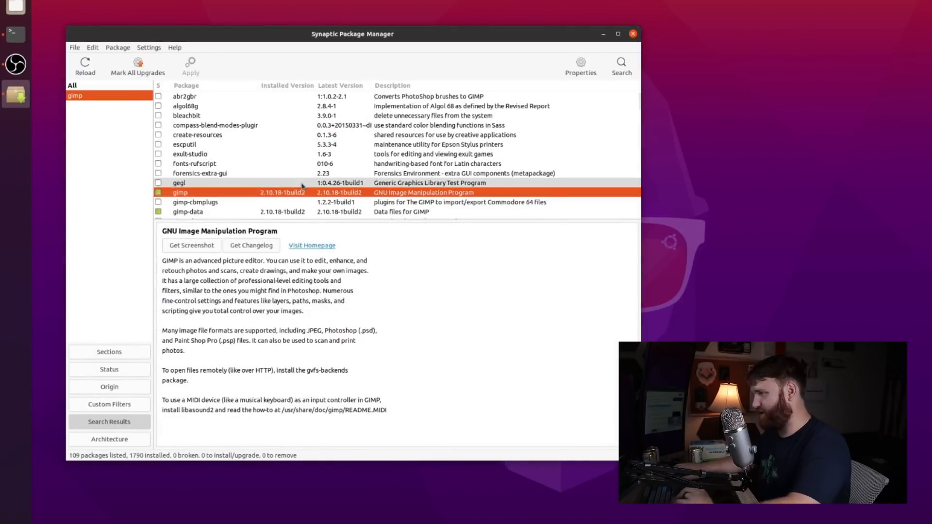